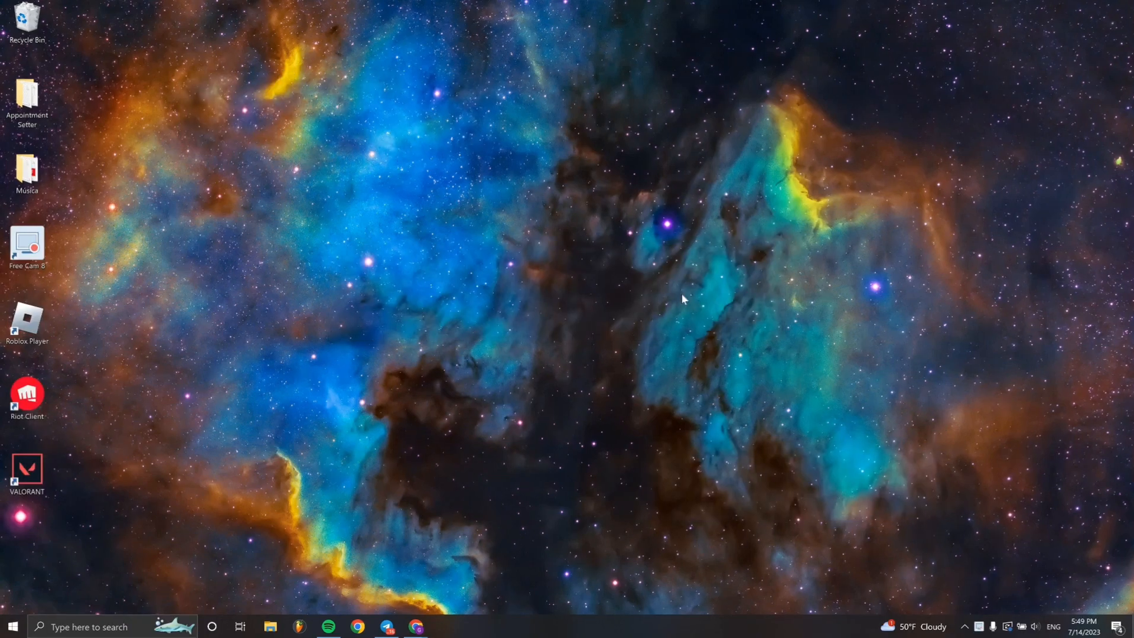
mouse_move(506, 475)
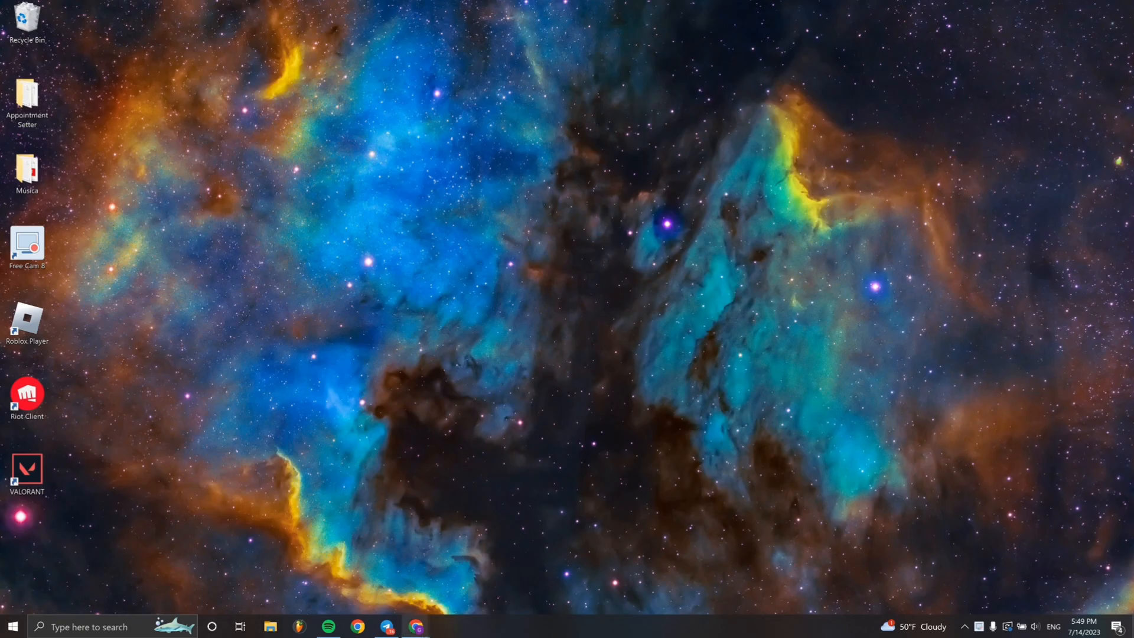
- Open Studio's Canal > Acceso a funciones settings and expand Funciones intermedias to see phone verification
left_click(415, 627)
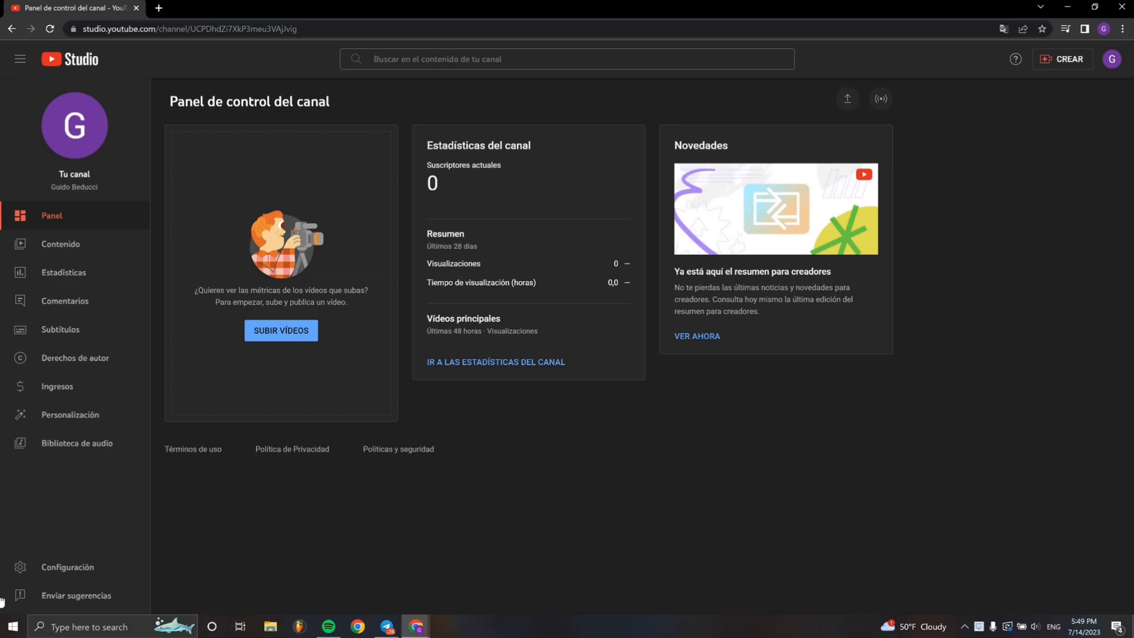
left_click(68, 567)
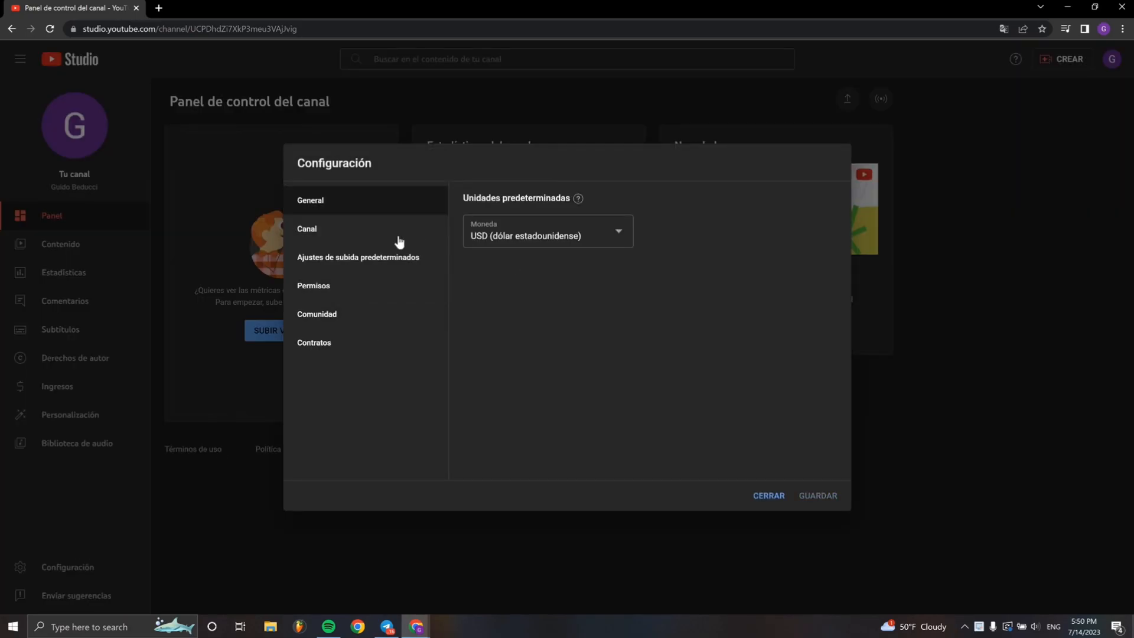
left_click(306, 228)
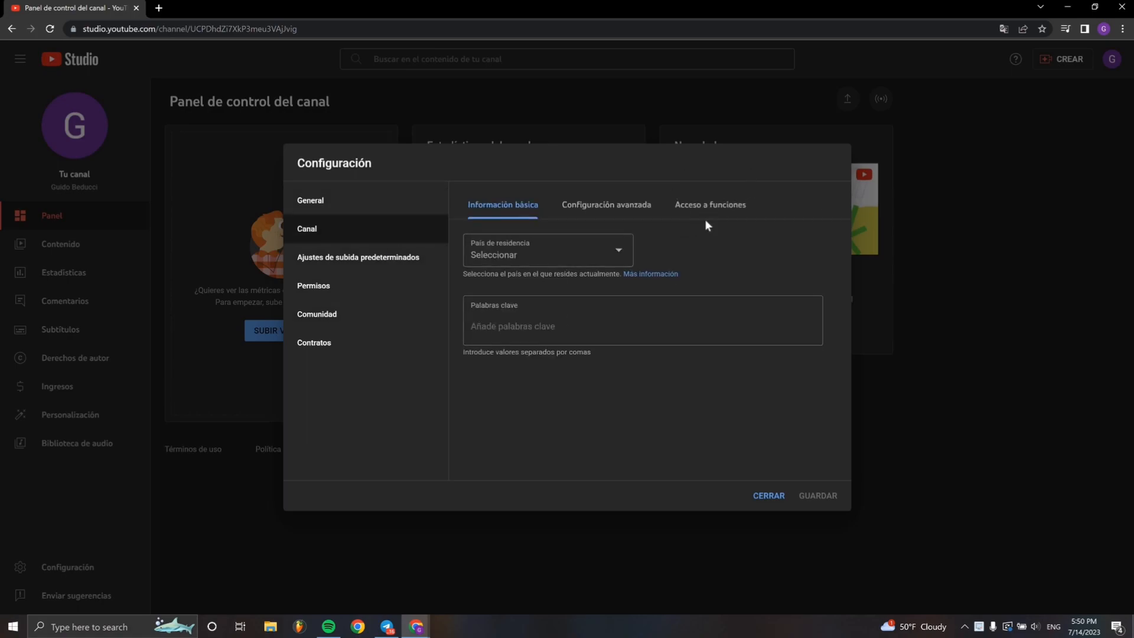
left_click(710, 205)
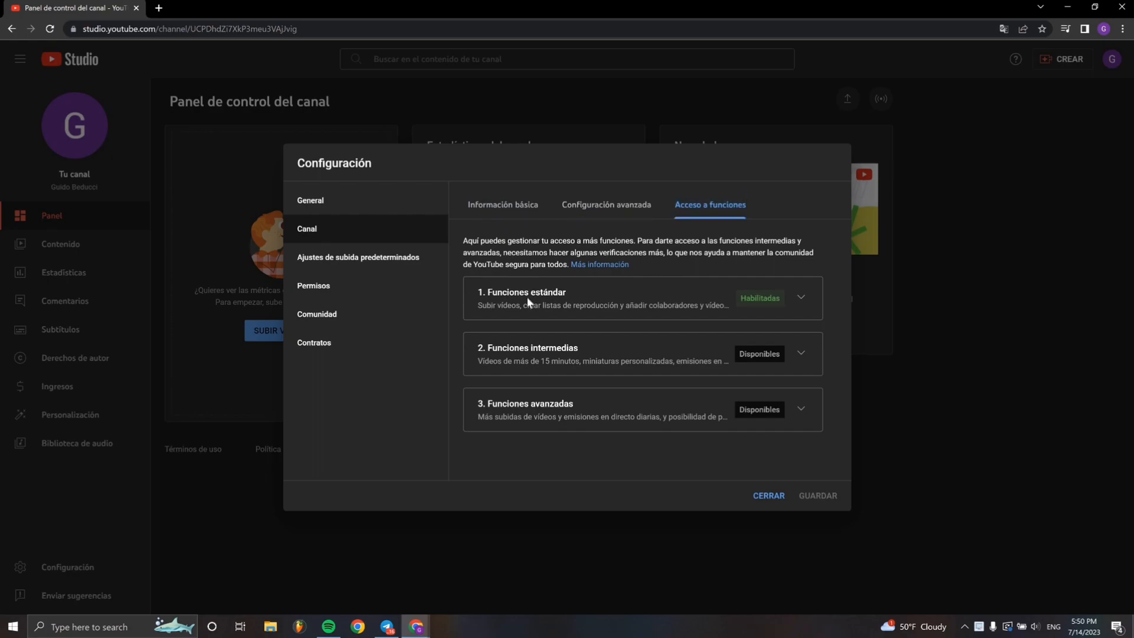
left_click(800, 297)
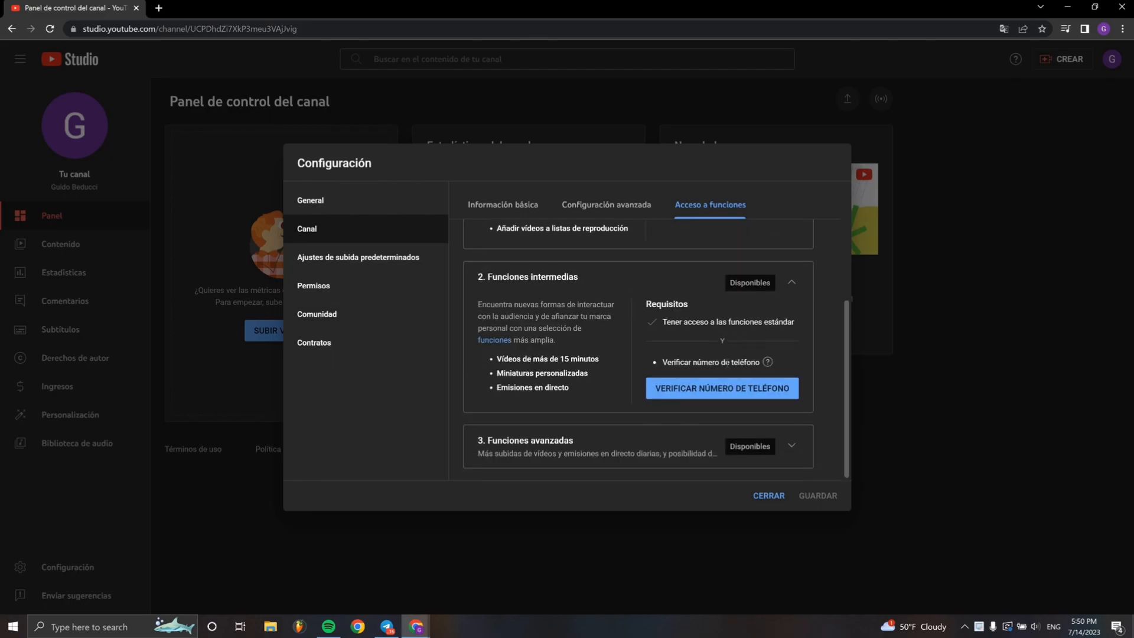
- Start phone number verification and choose Estados Unidos as the country
left_click(721, 388)
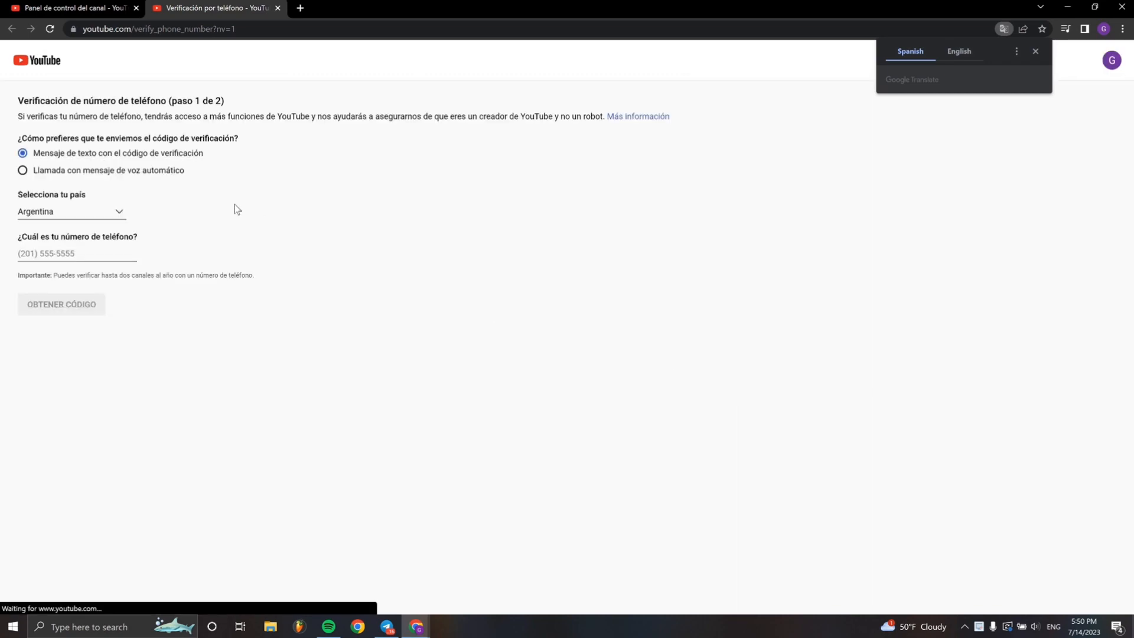
mouse_move(85, 273)
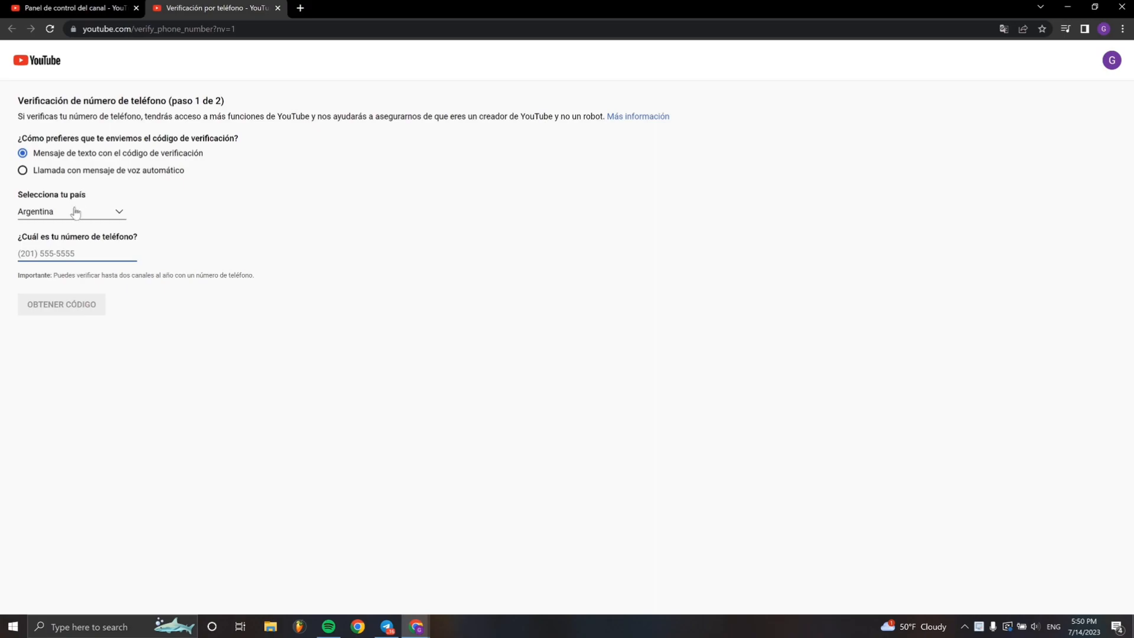
left_click(71, 212)
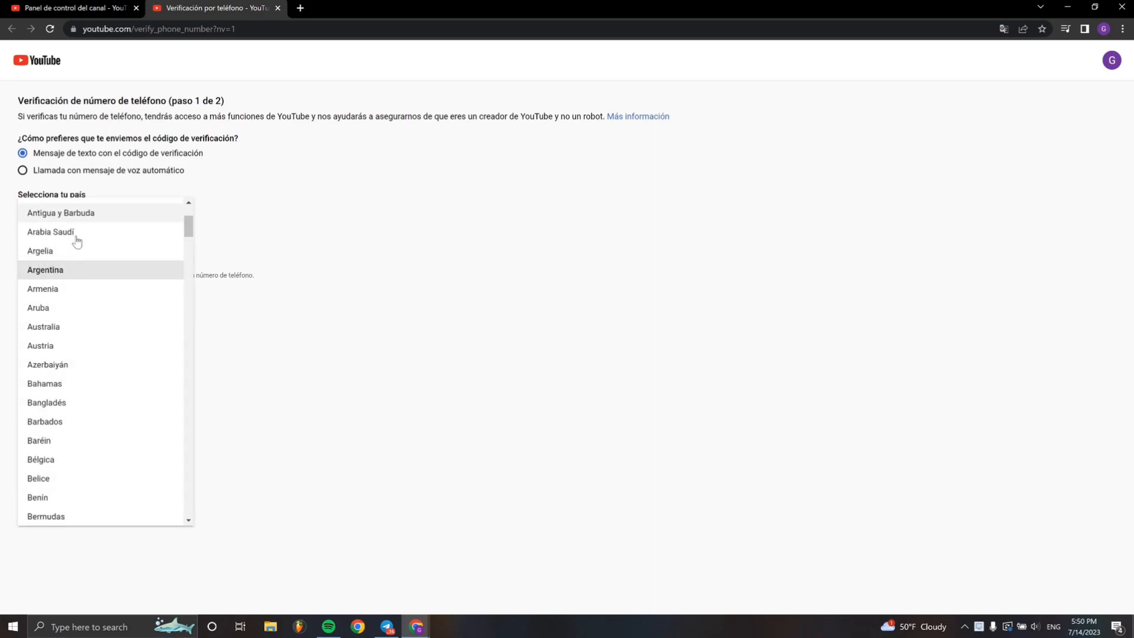
scroll("down", 3)
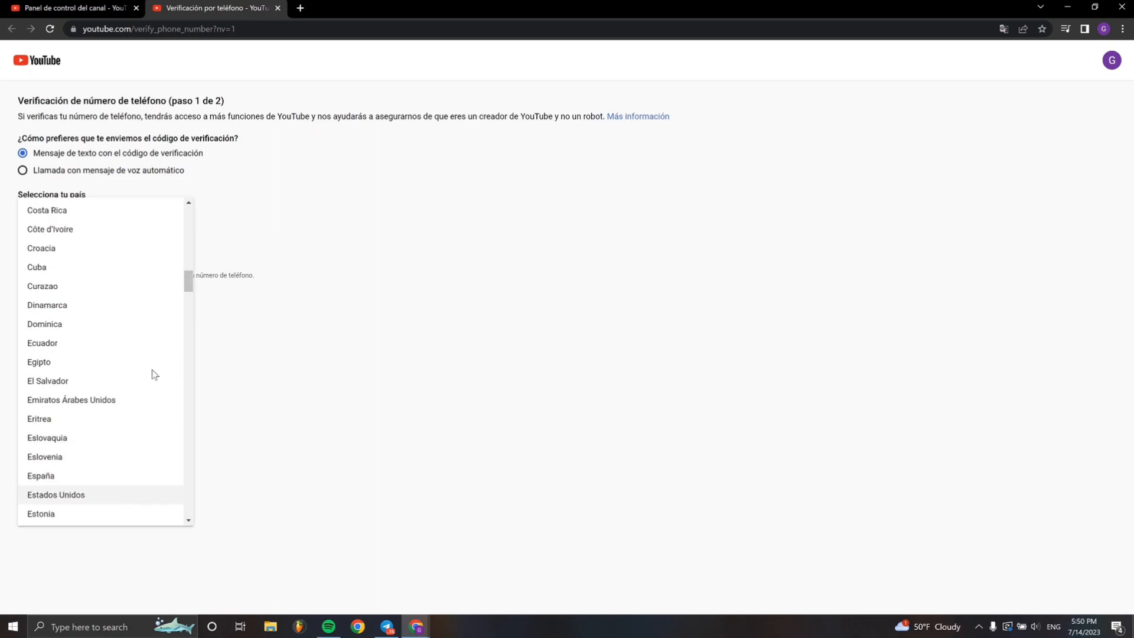
left_click(55, 495)
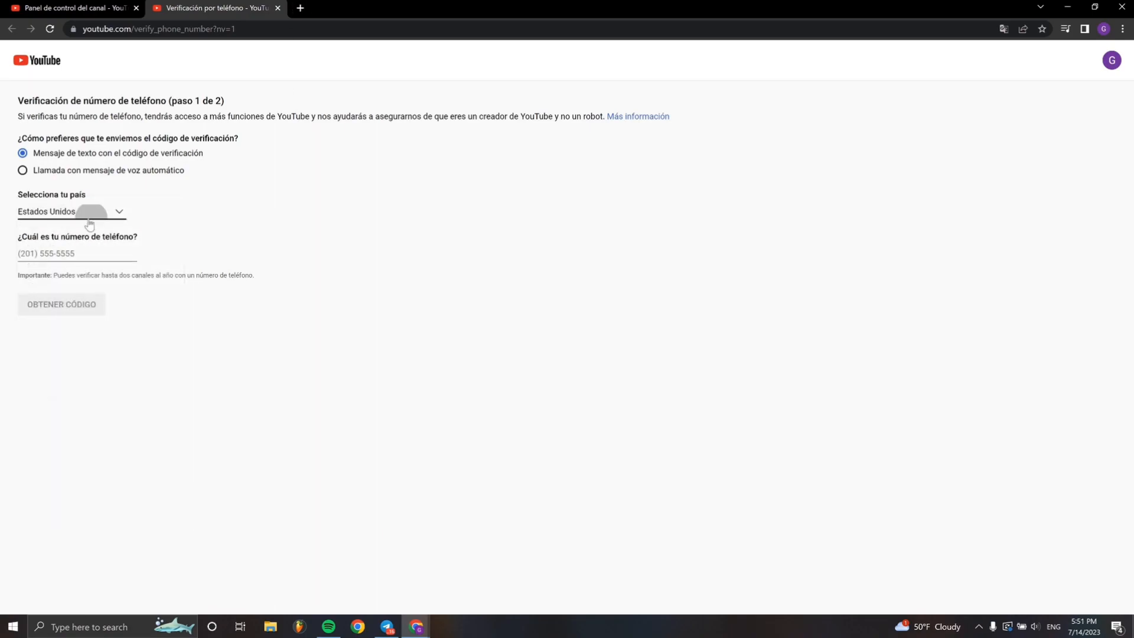
mouse_move(130, 182)
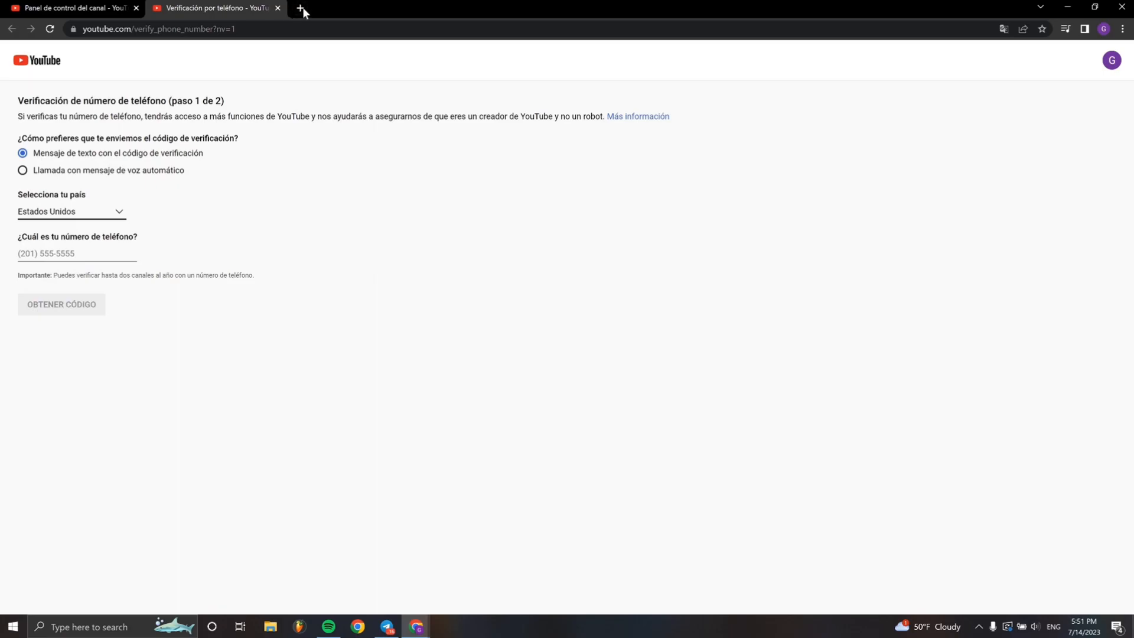
- Open FreePhoneNum.com in a new Chrome tab
left_click(299, 8)
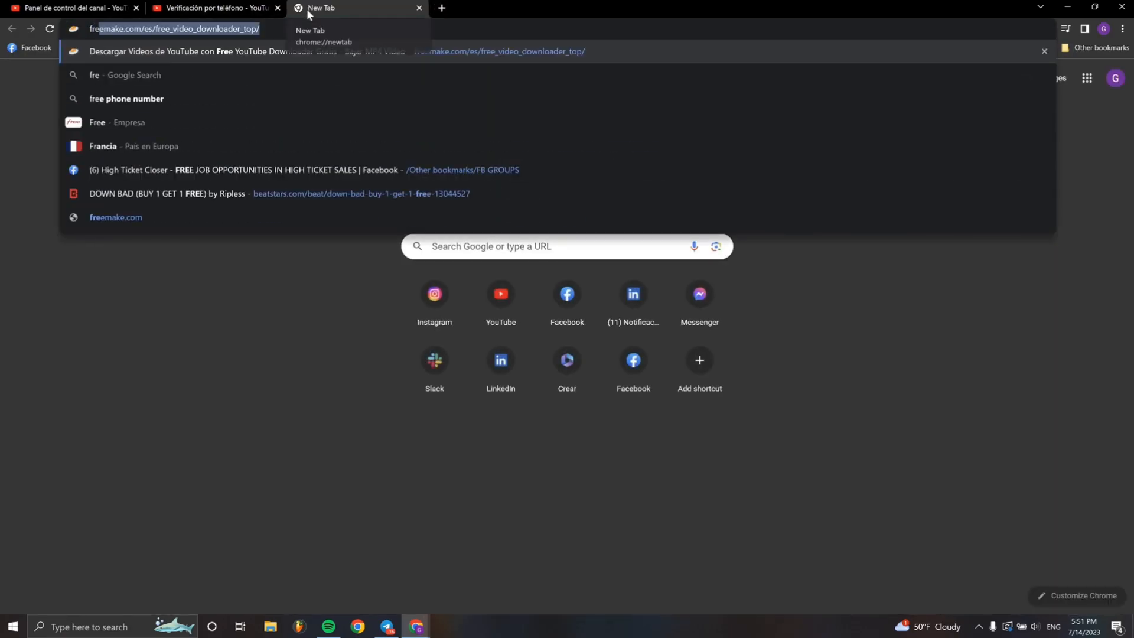
type("freephonenum.com")
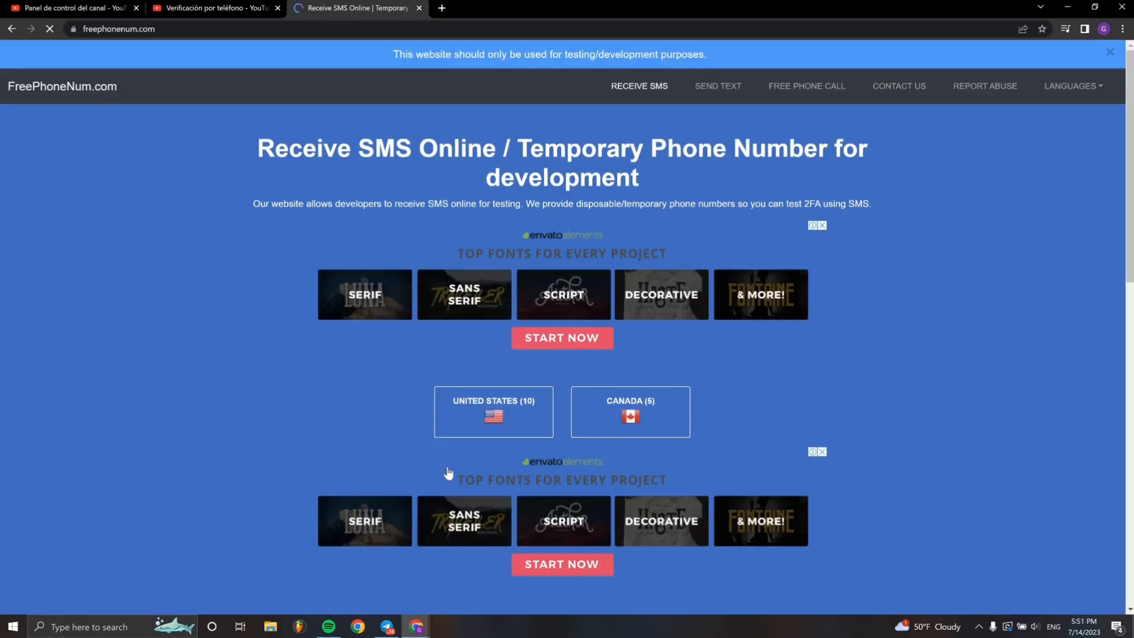
left_click(493, 412)
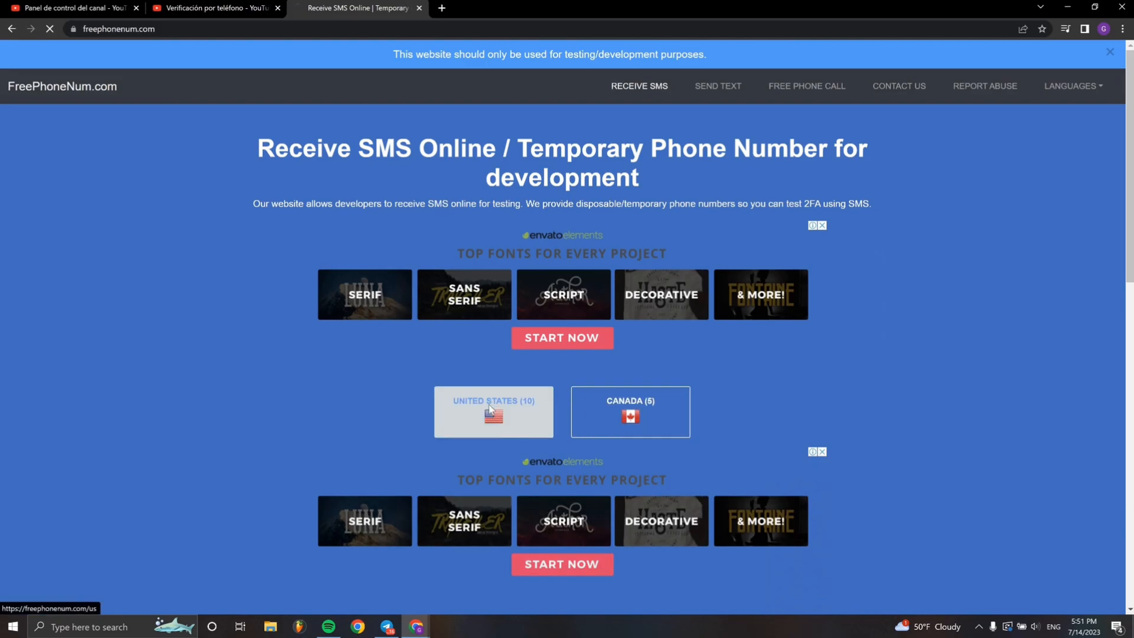
left_click(493, 401)
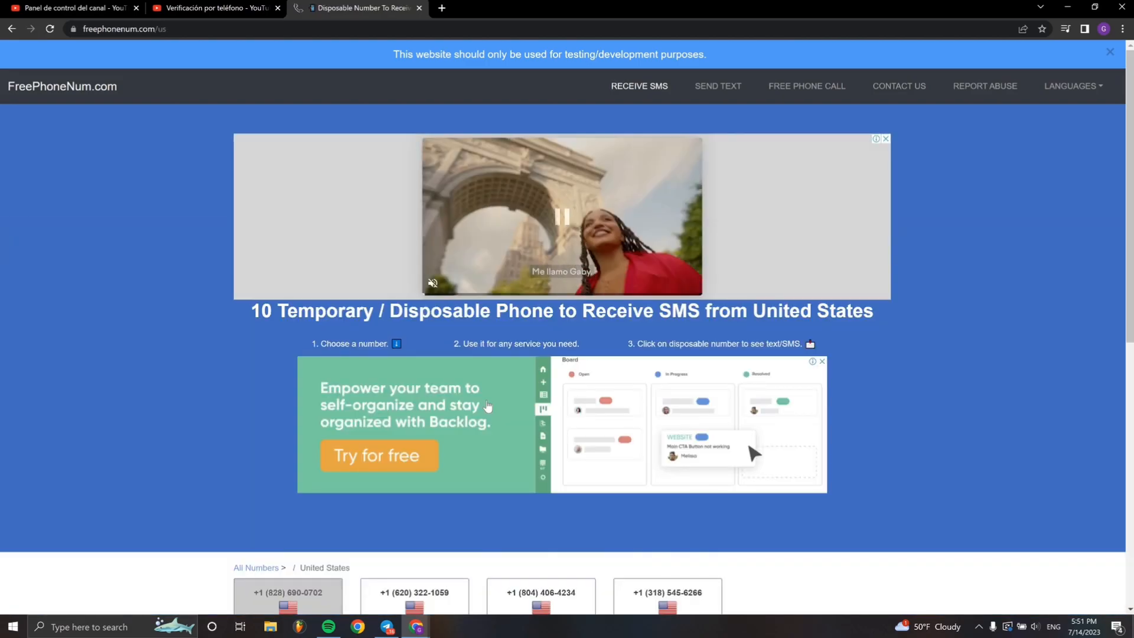
scroll("down", 3)
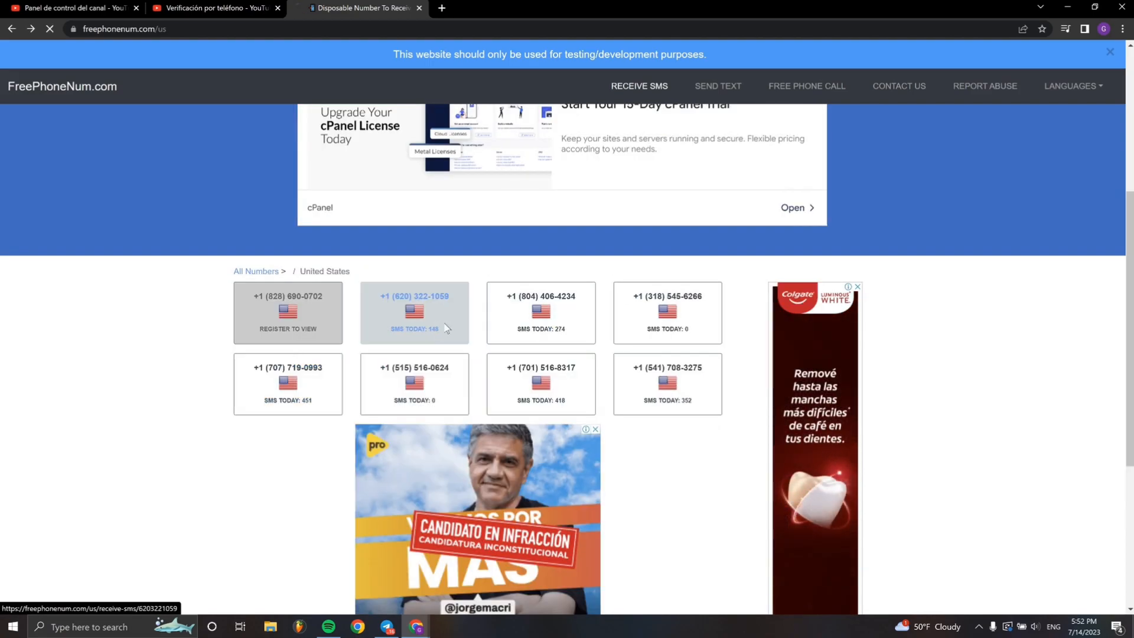
left_click(415, 297)
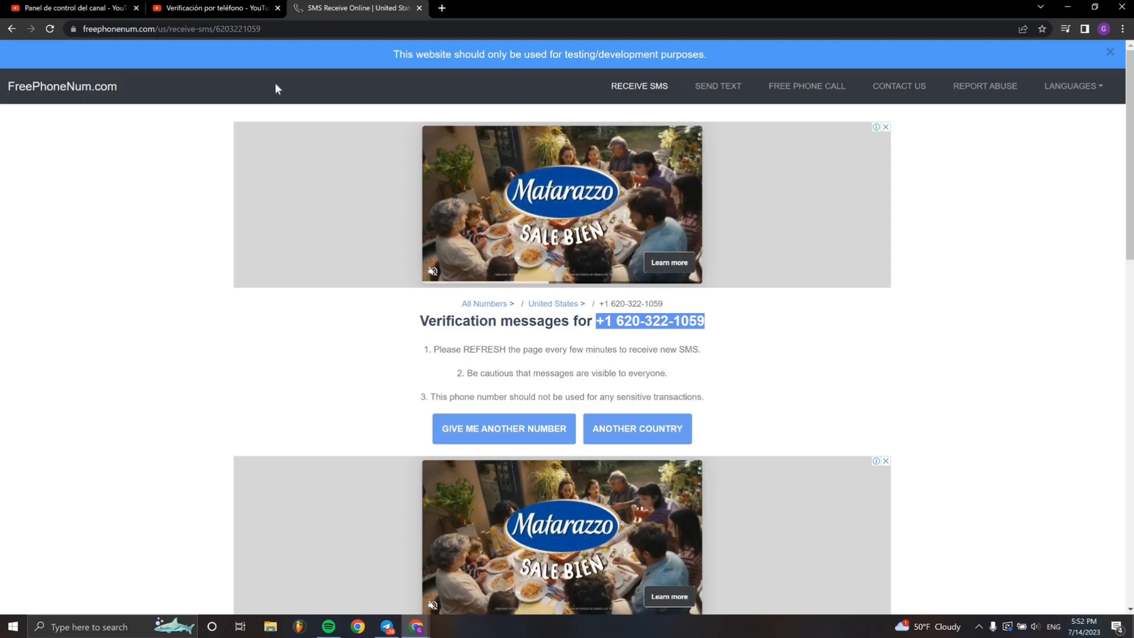
- Request YouTube's verification code for that number, then return to its inbox
left_click(214, 8)
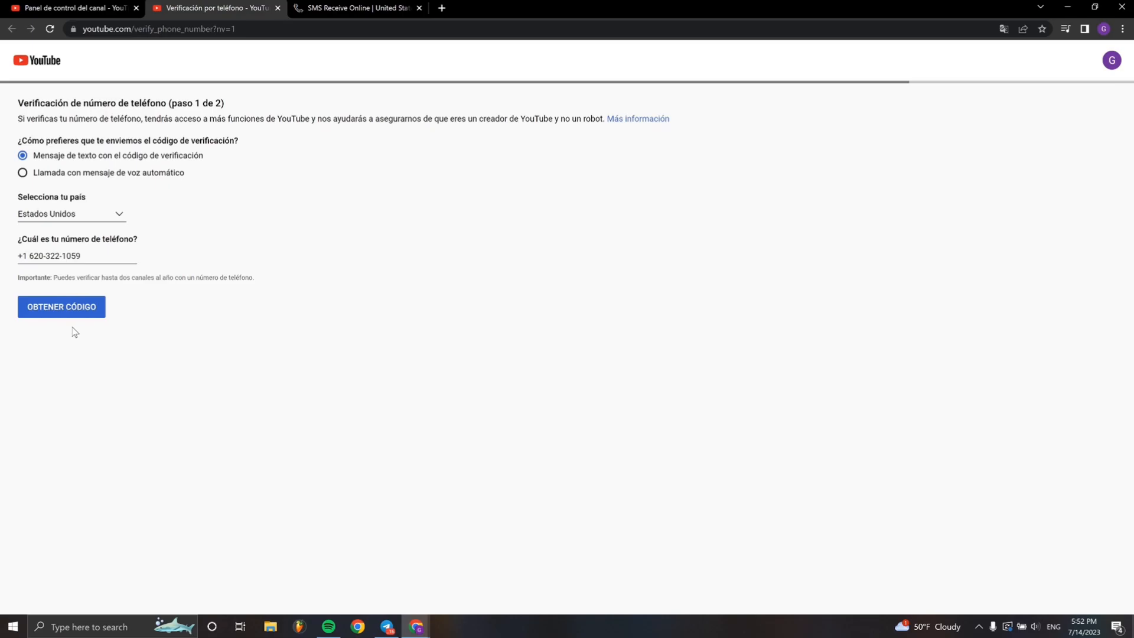
left_click(61, 306)
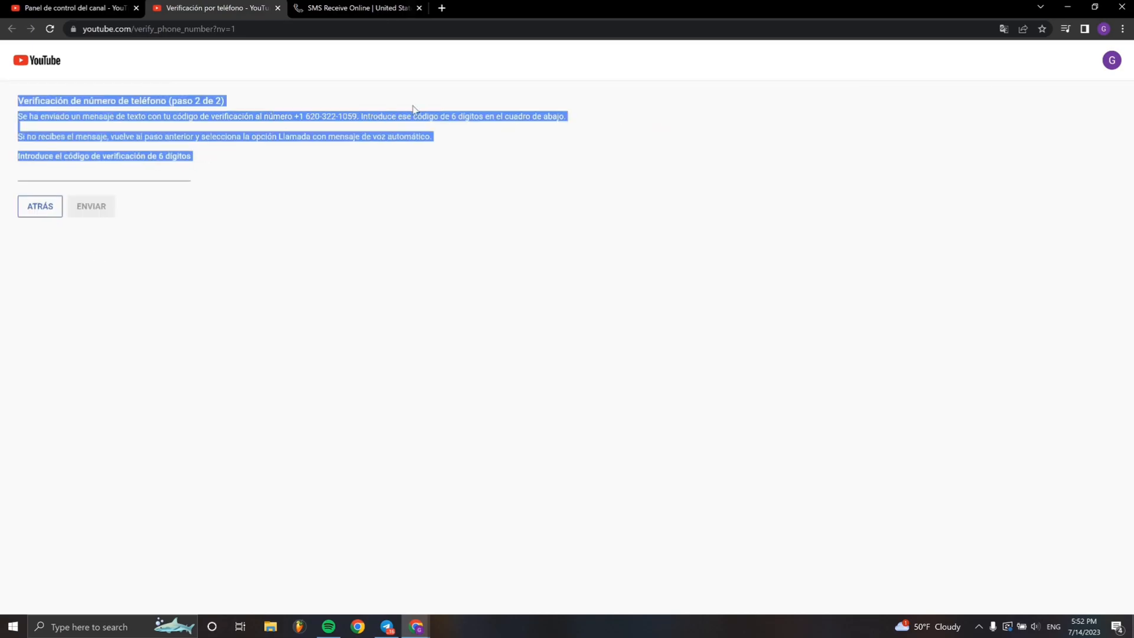
left_click(355, 8)
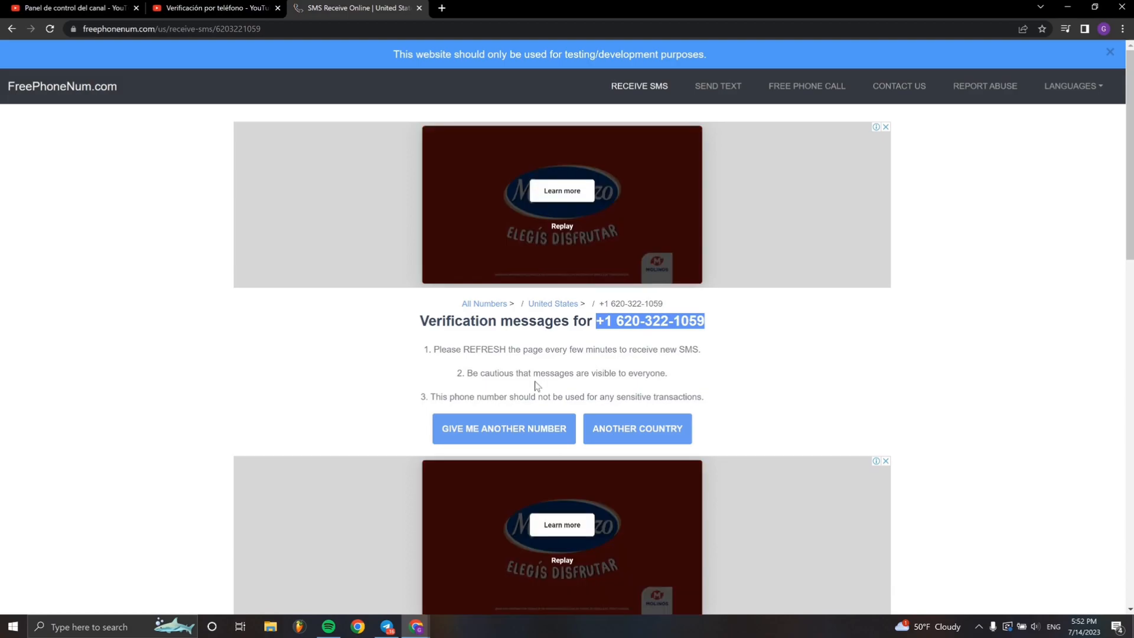
mouse_move(64, 60)
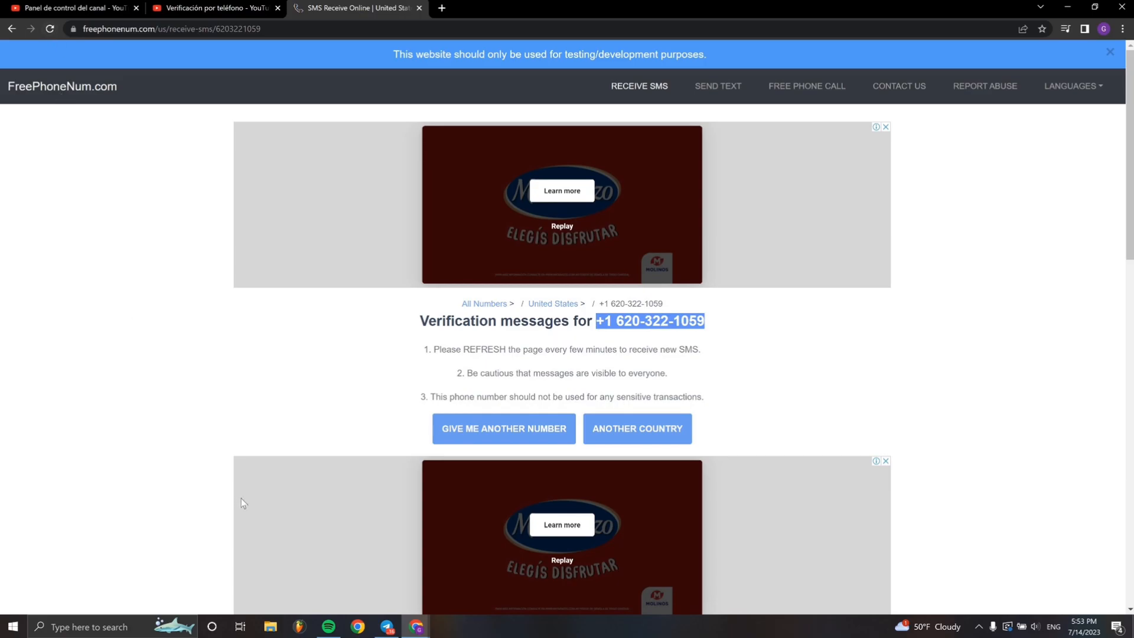
scroll("down", 3)
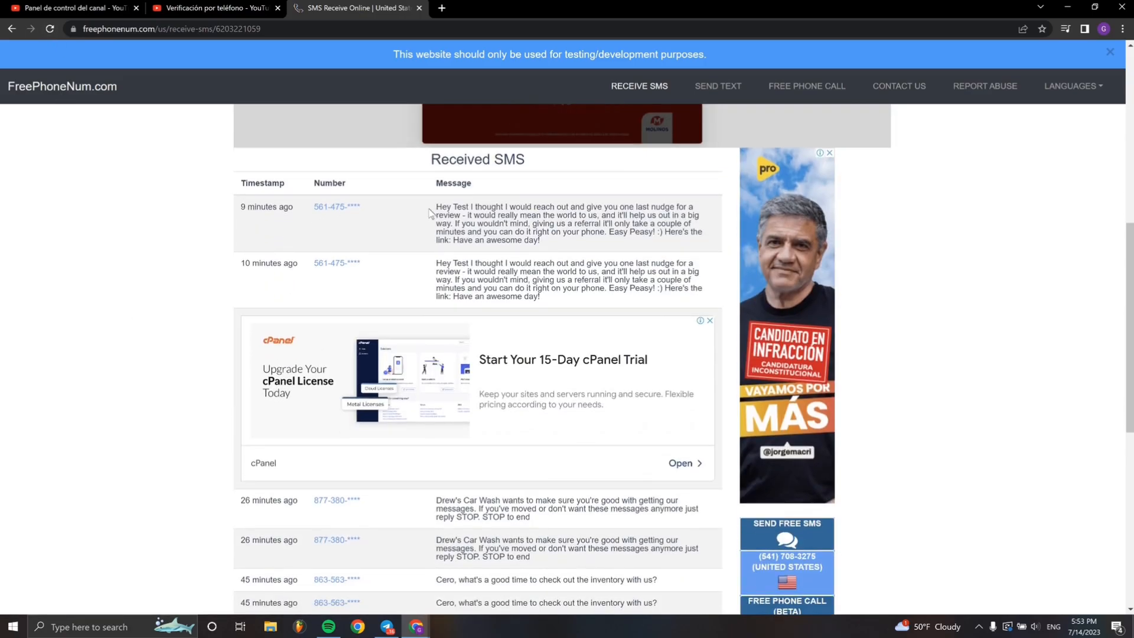
left_click_drag(435, 207, 539, 215)
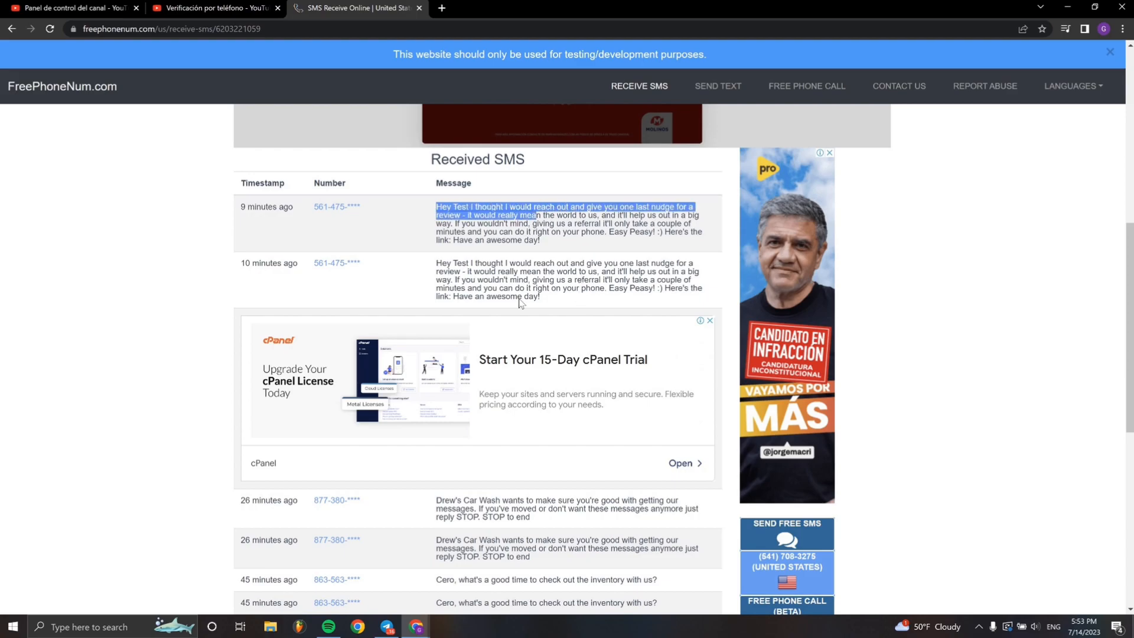
scroll("down", 3)
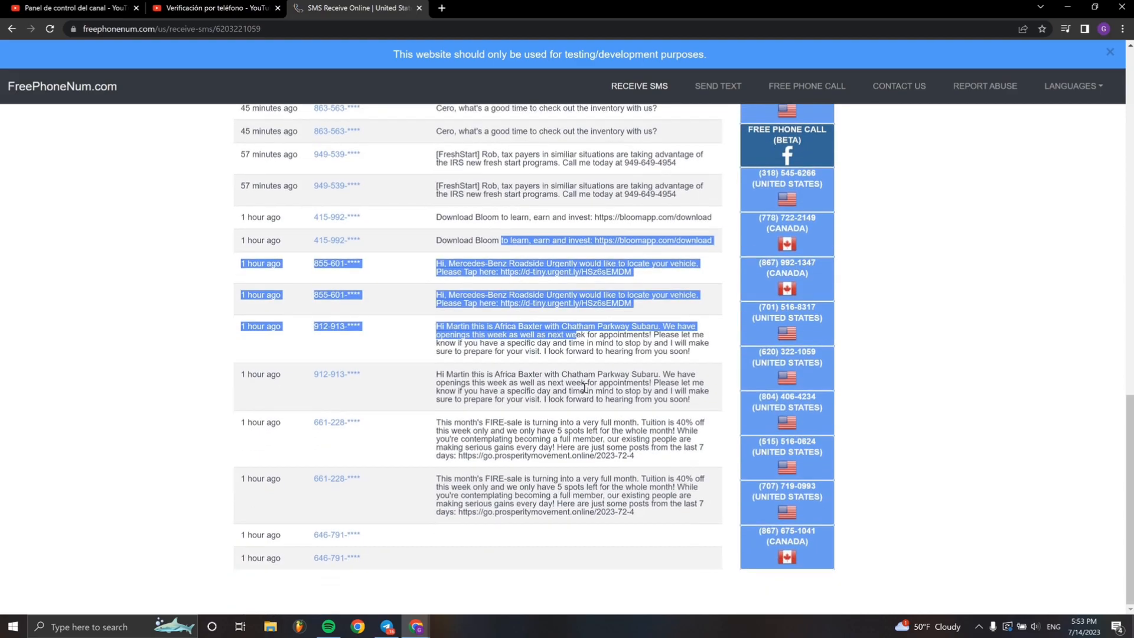